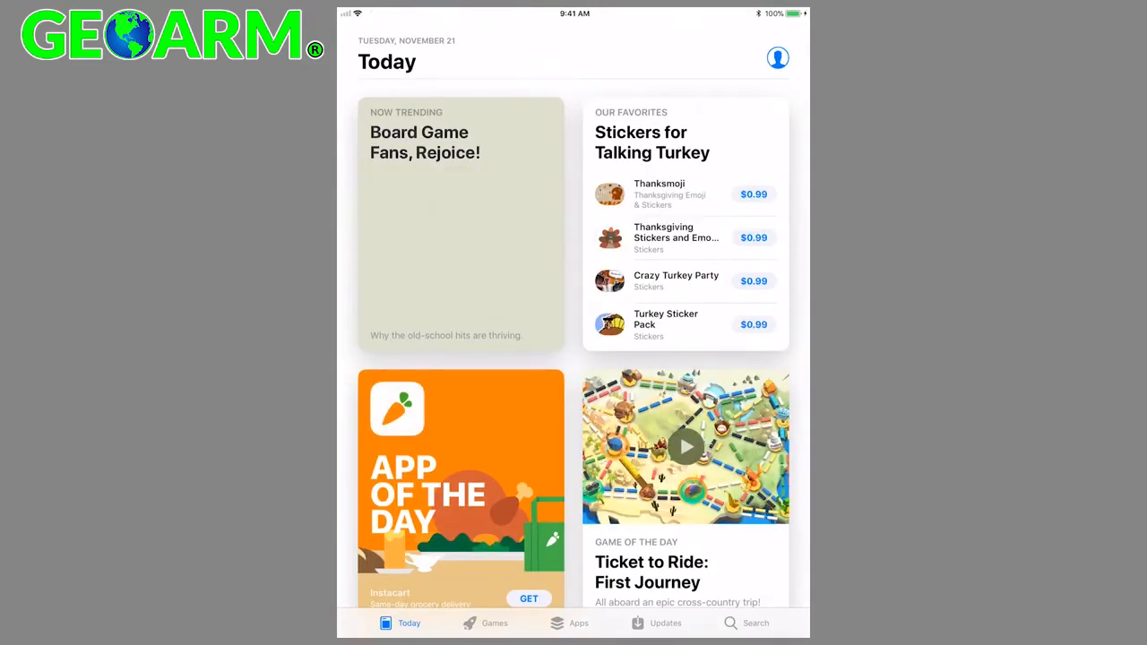
Search the App Store for 'home' and get the Home app onto the iPad home screen.
{"action": "left_click", "coordinate": [756, 624]}
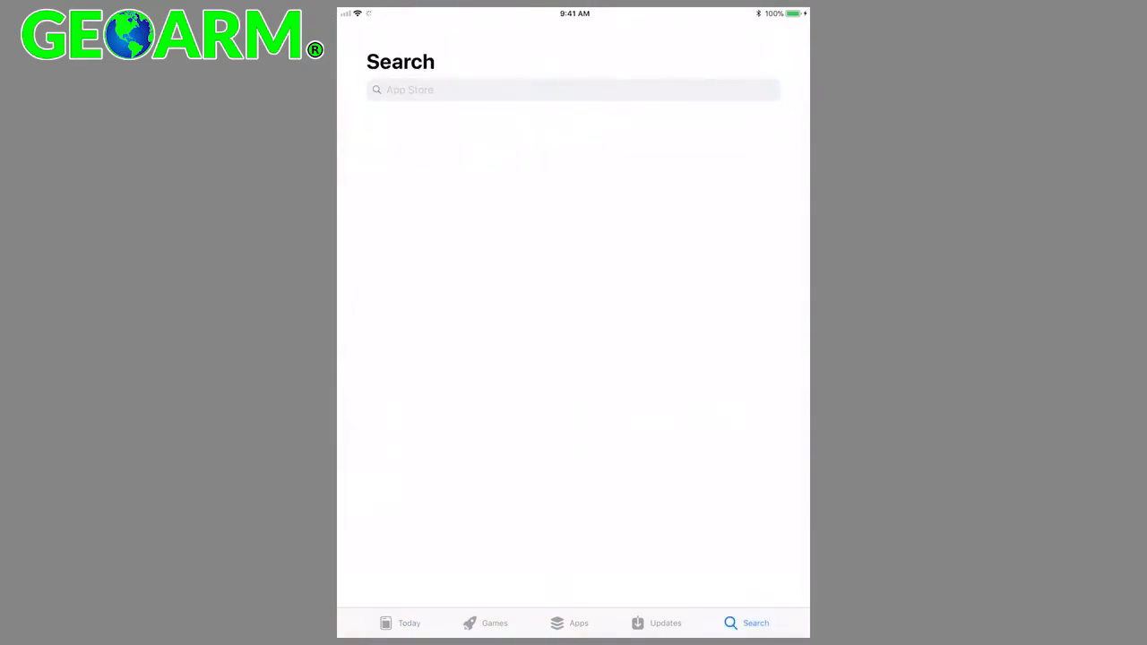
{"action": "left_click", "coordinate": [574, 89]}
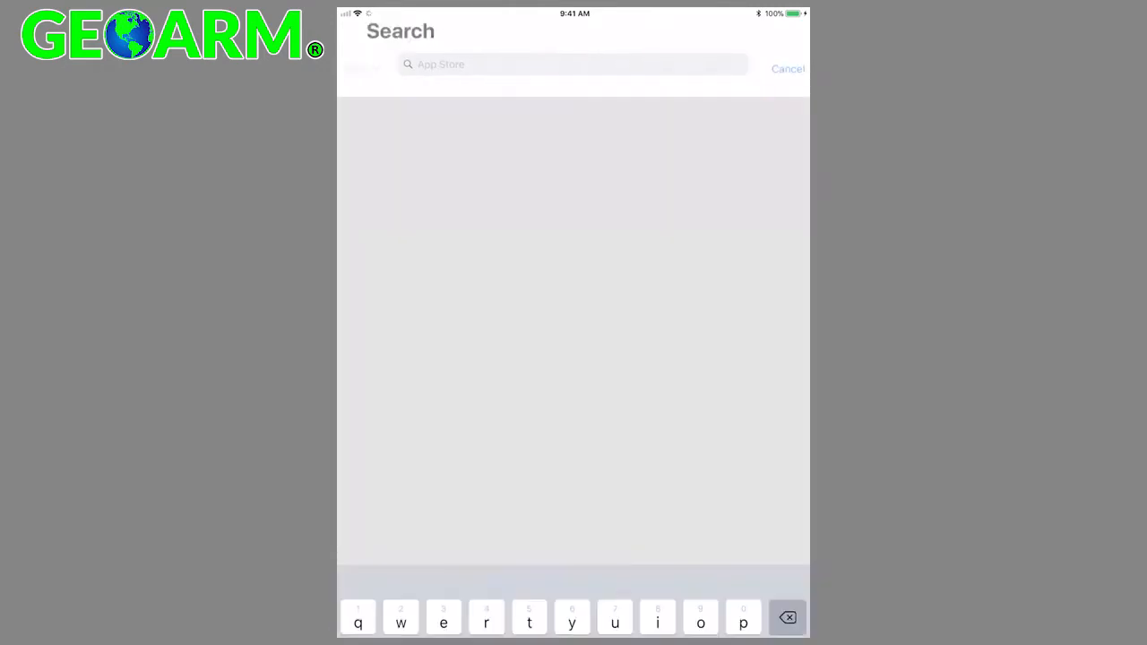
{"action": "type", "text": "o"}
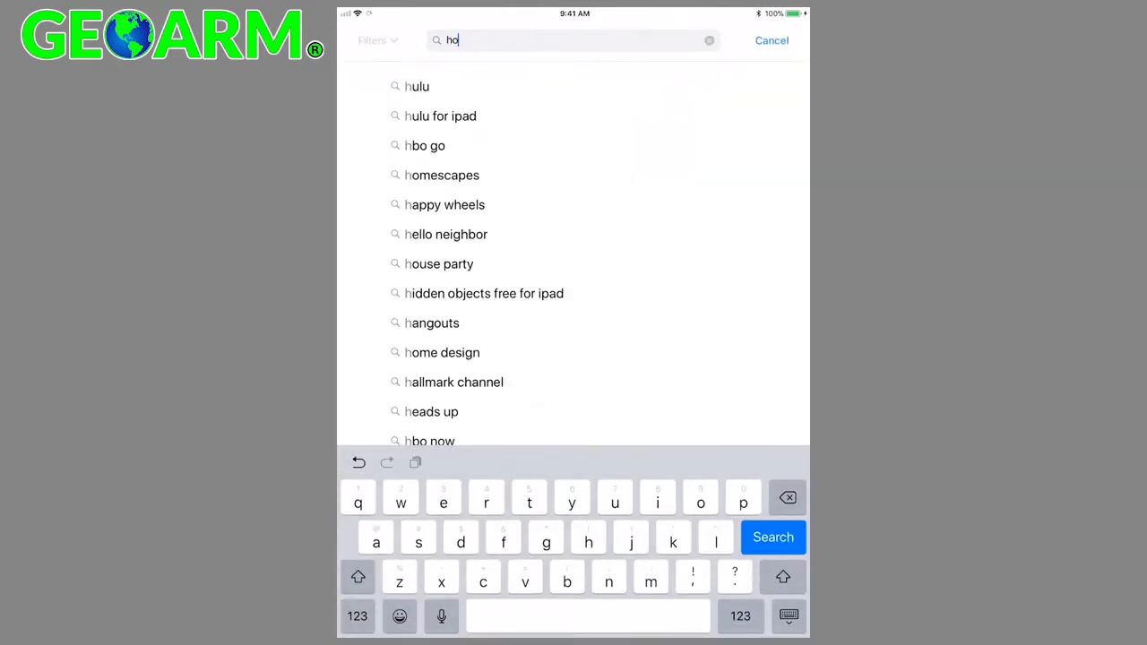
{"action": "type", "text": "me"}
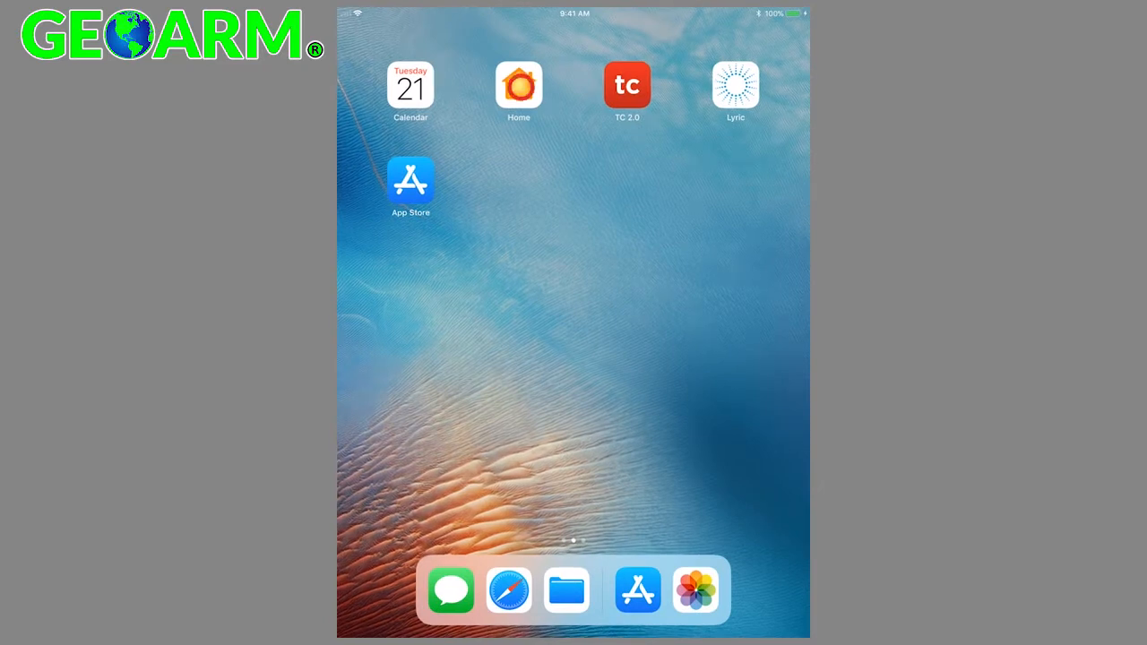
Start Add Accessory for the LyricAIO942DDA controller and enter its HomeKit setup code.
{"action": "left_click", "coordinate": [518, 84]}
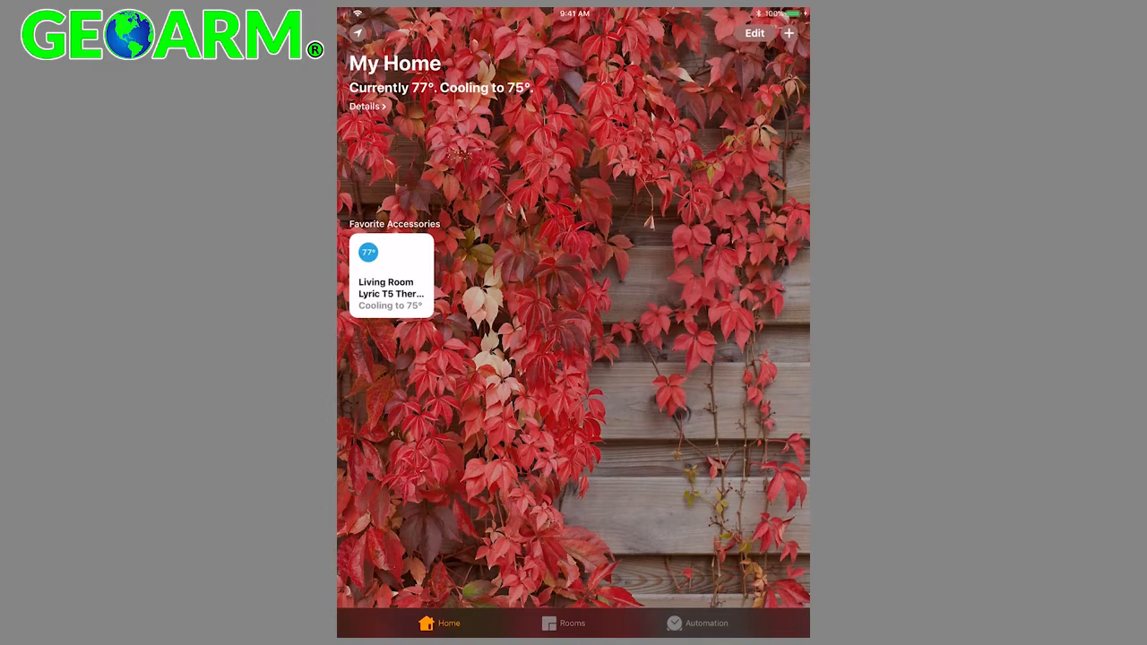
{"action": "left_click", "coordinate": [789, 33]}
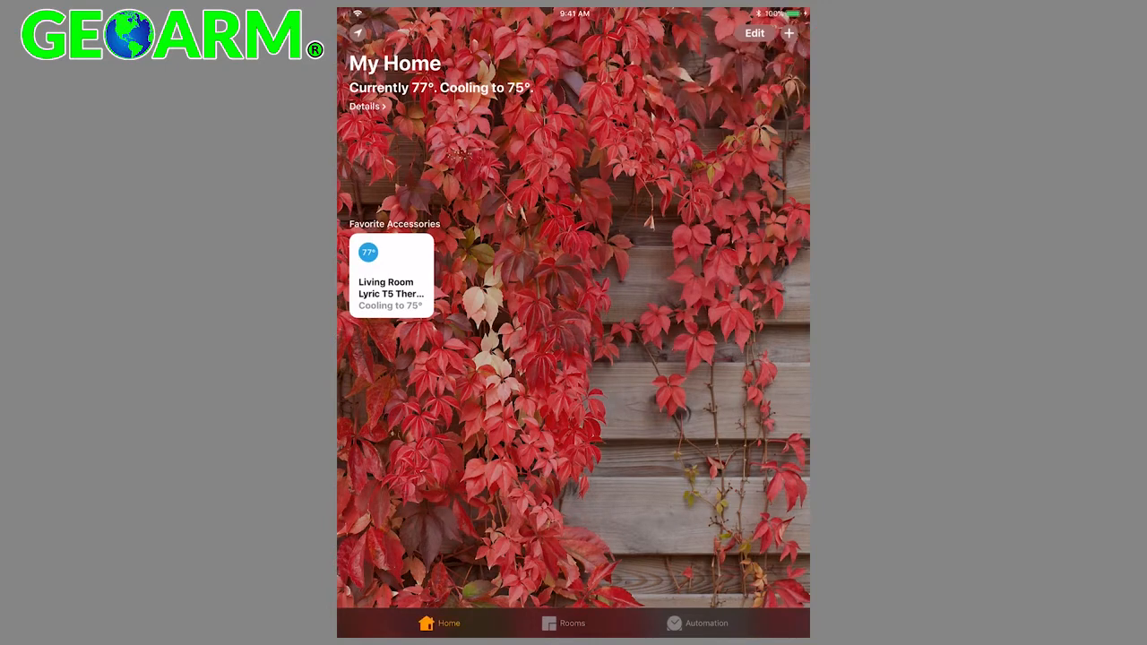
{"action": "left_click", "coordinate": [788, 32]}
{"action": "type", "text": "692865"}
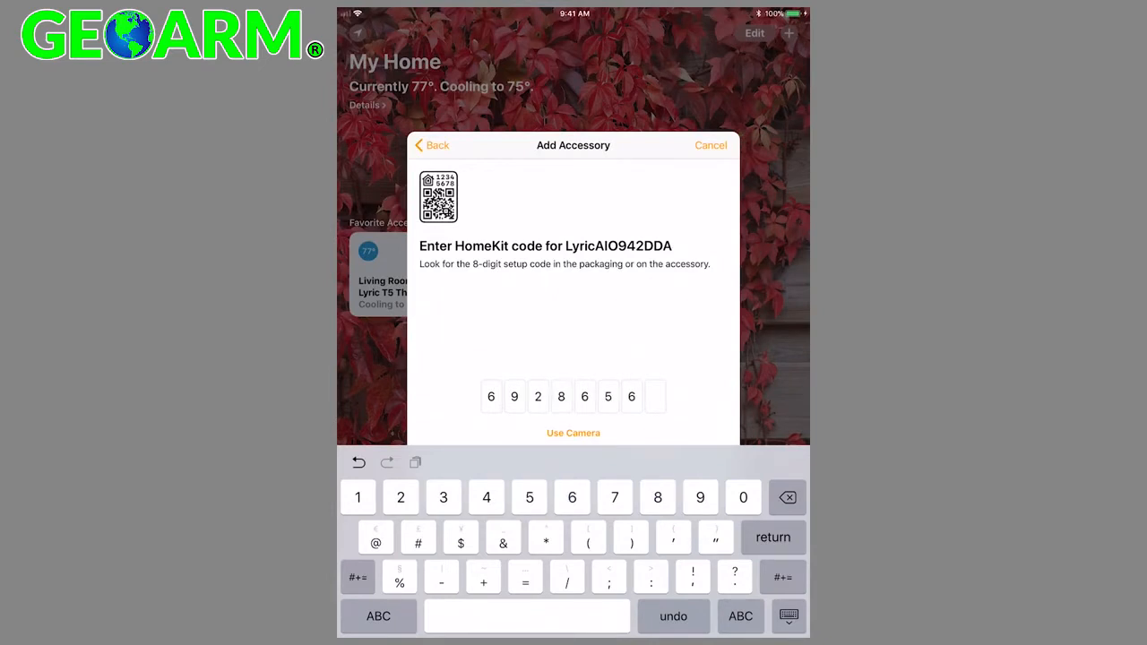
{"action": "type", "text": "6"}
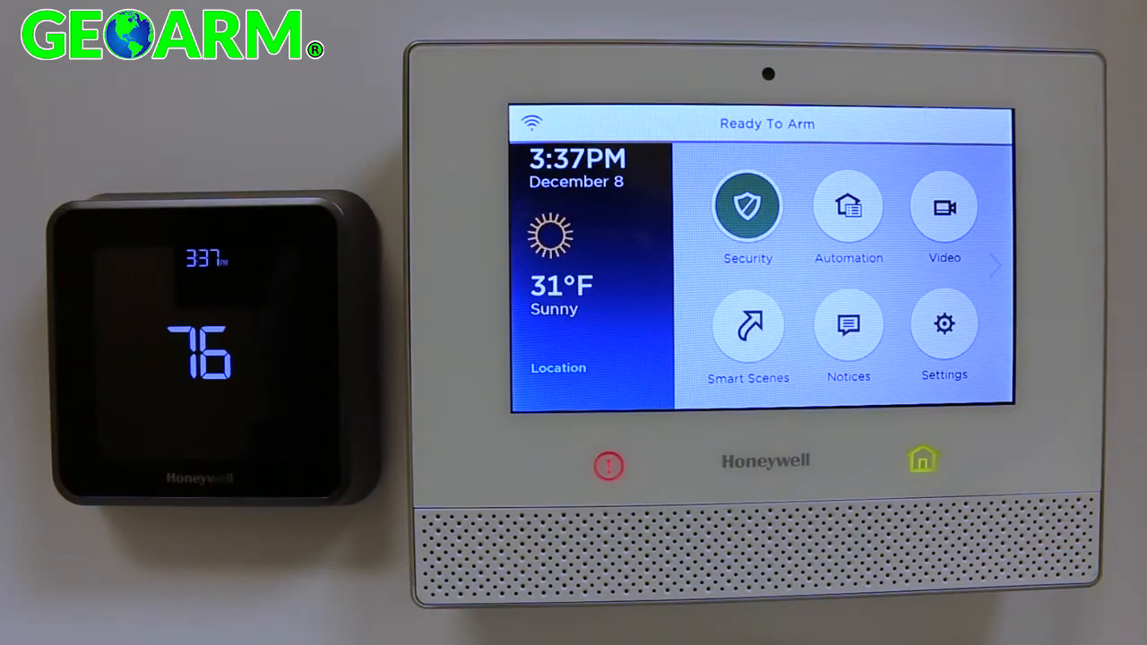
Enter the Lyric controller's Settings > Advanced so Home completes pairing its four accessories.
{"action": "left_click", "coordinate": [747, 206]}
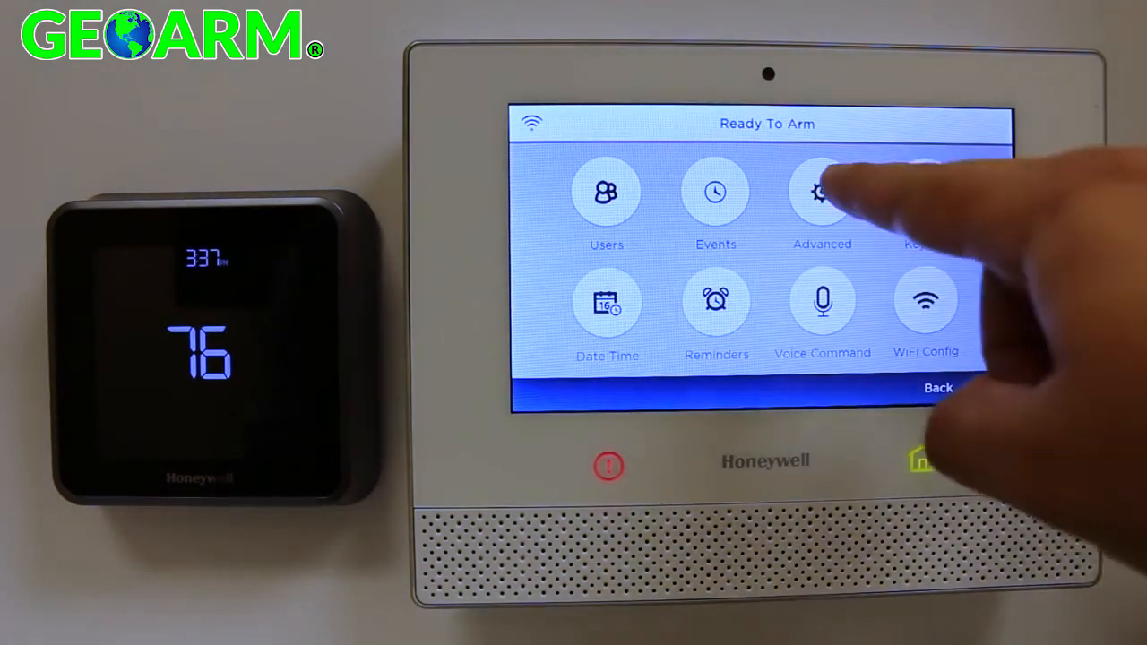
{"action": "left_click", "coordinate": [821, 193]}
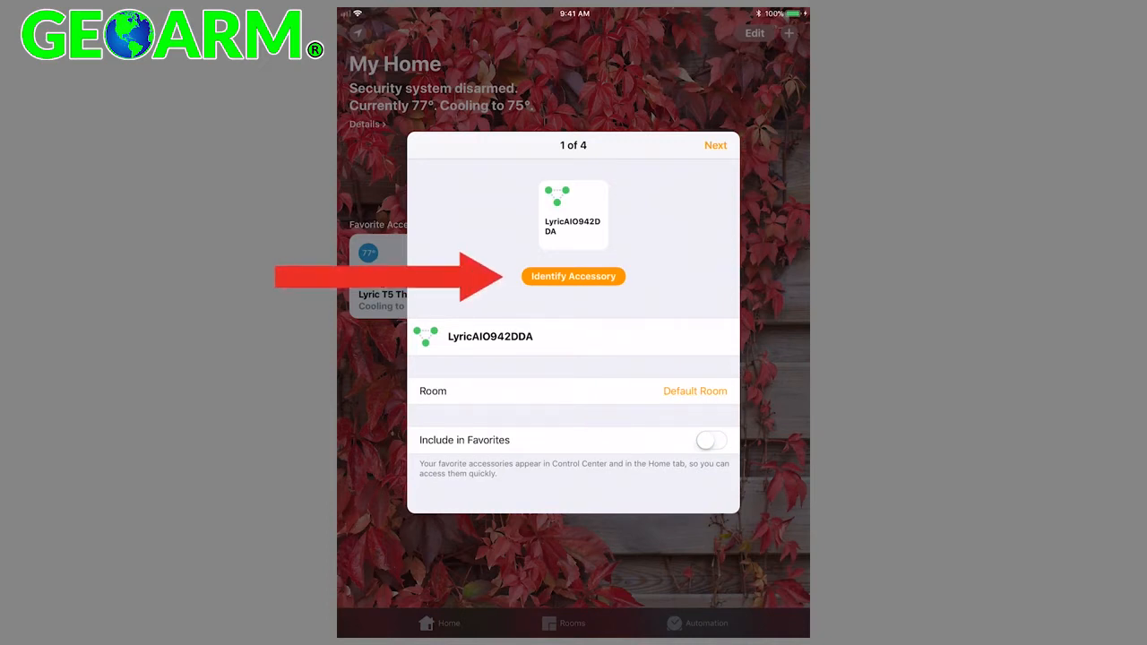
Assign the controller to Living Room and the Front sensor to Kitchen, advancing through the accessories.
{"action": "left_click", "coordinate": [695, 391]}
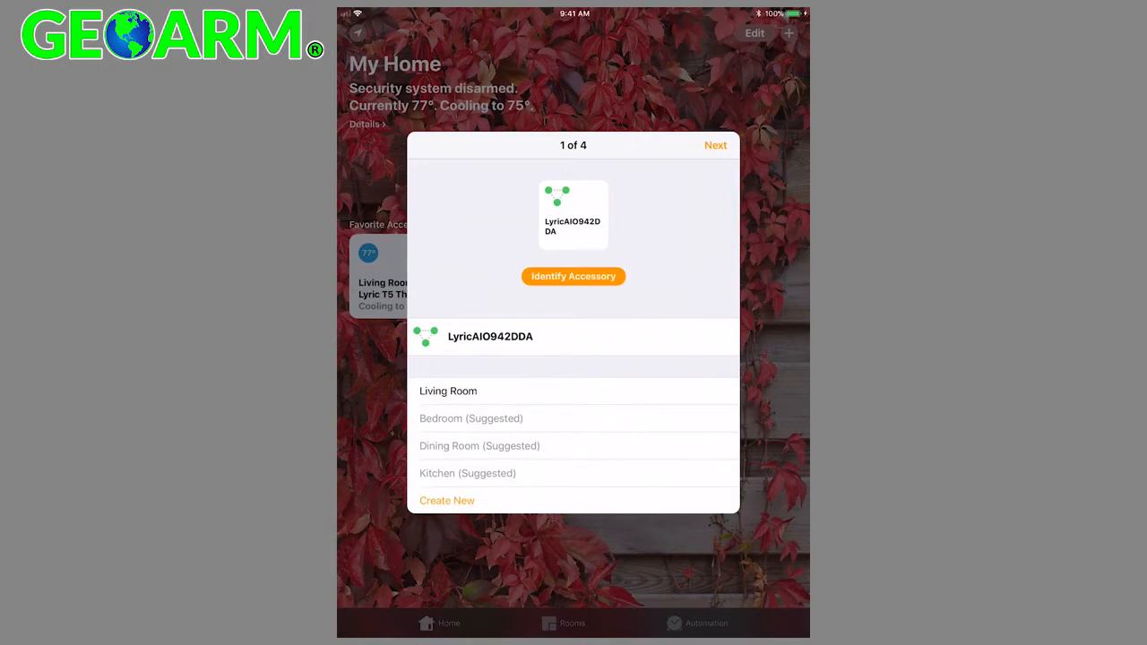
{"action": "left_click", "coordinate": [448, 390]}
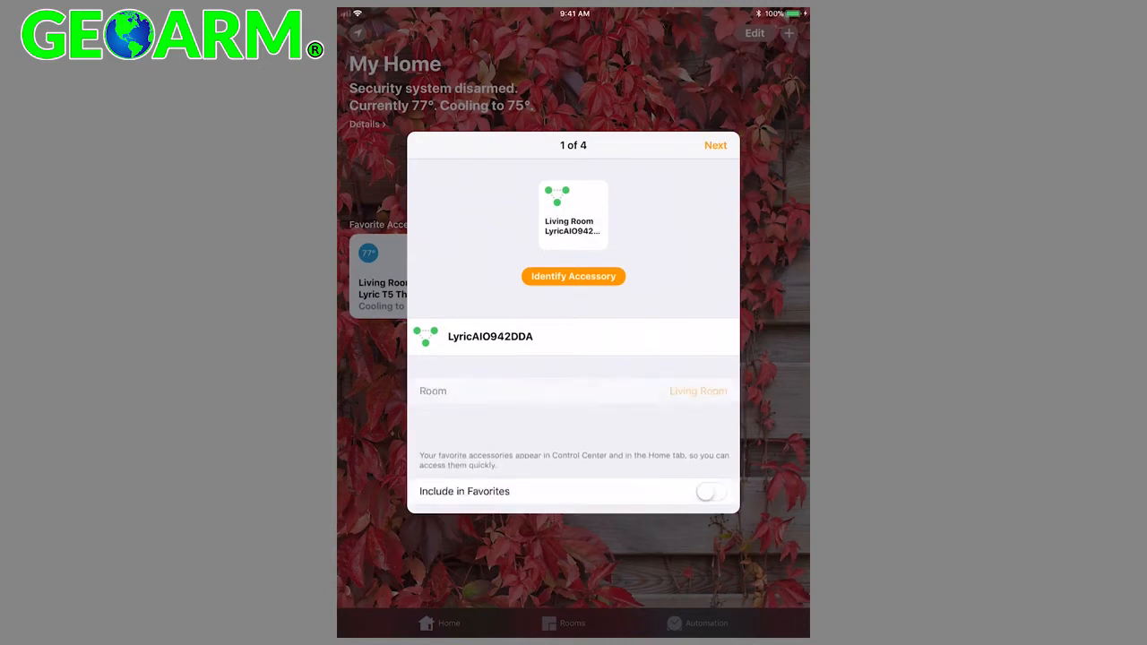
{"action": "left_click", "coordinate": [715, 145]}
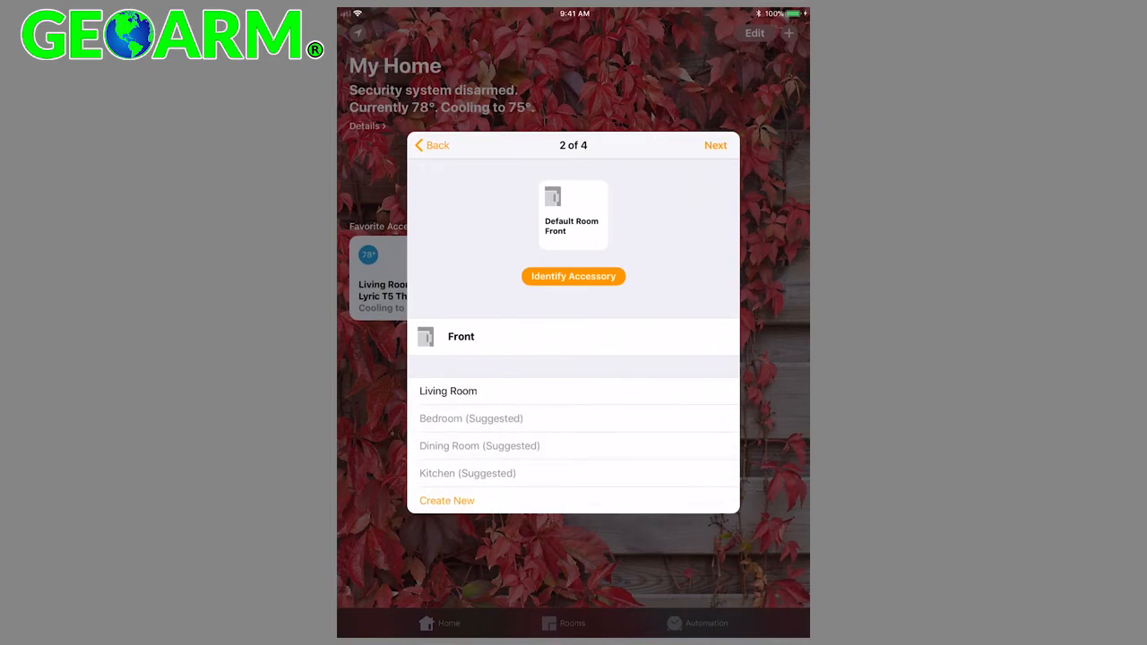
{"action": "left_click", "coordinate": [466, 473]}
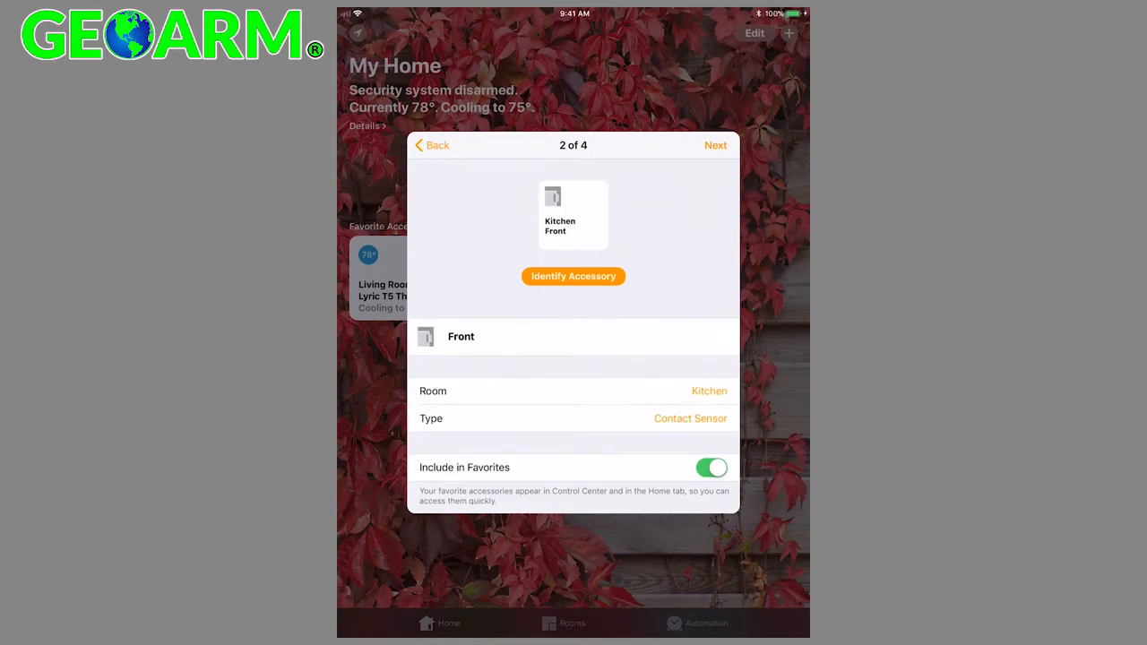
{"action": "left_click", "coordinate": [715, 145]}
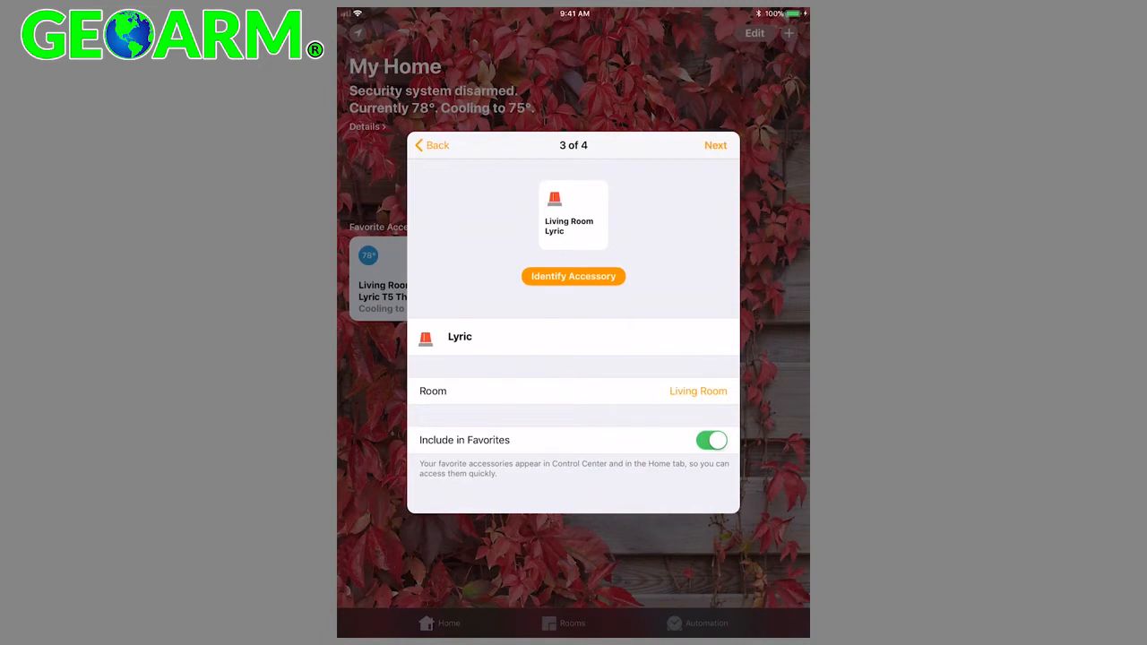
{"action": "left_click", "coordinate": [715, 145]}
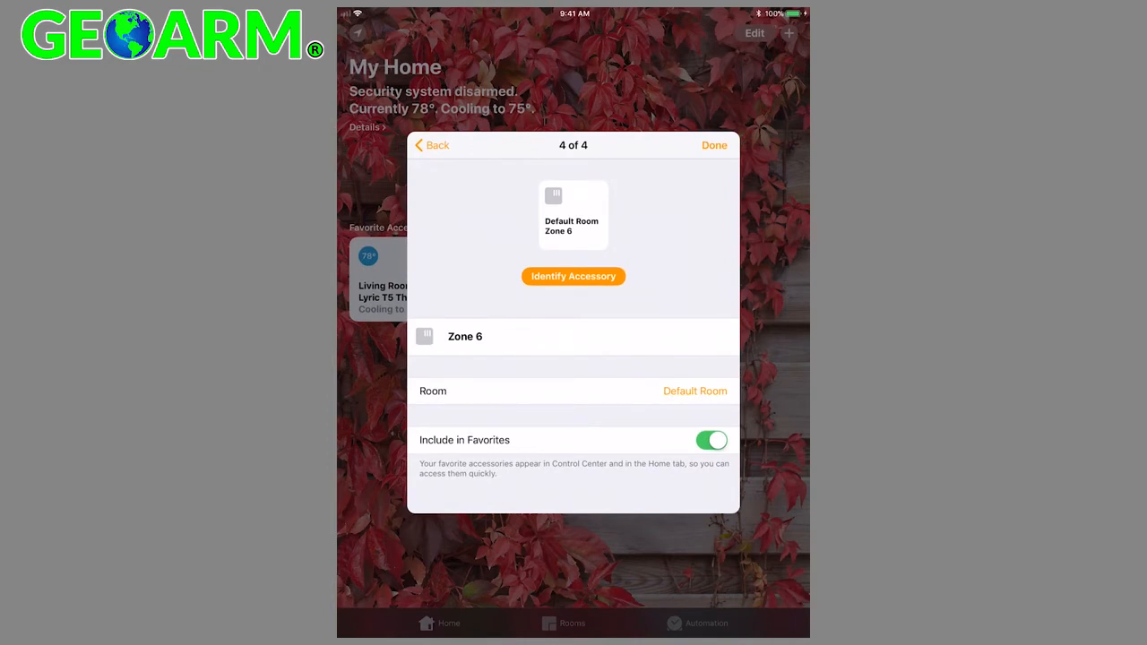
Rename the Zone 6 accessory 'Motion Detector', assign it to Entrance, and finish adding.
{"action": "left_click", "coordinate": [466, 337]}
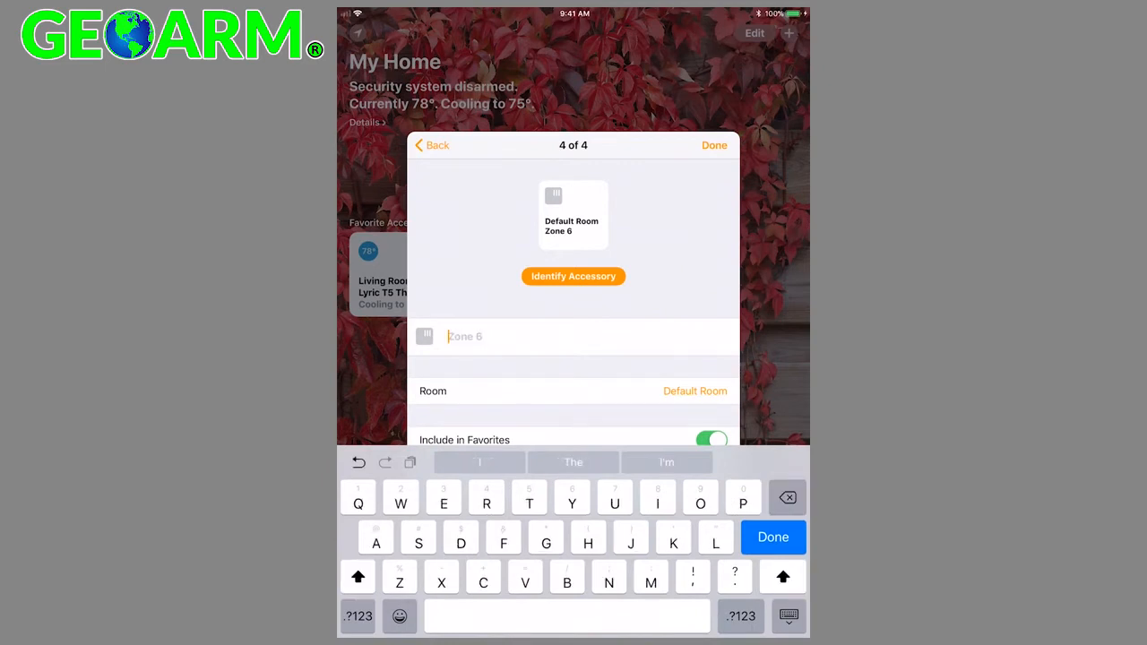
{"action": "type", "text": "Motio"}
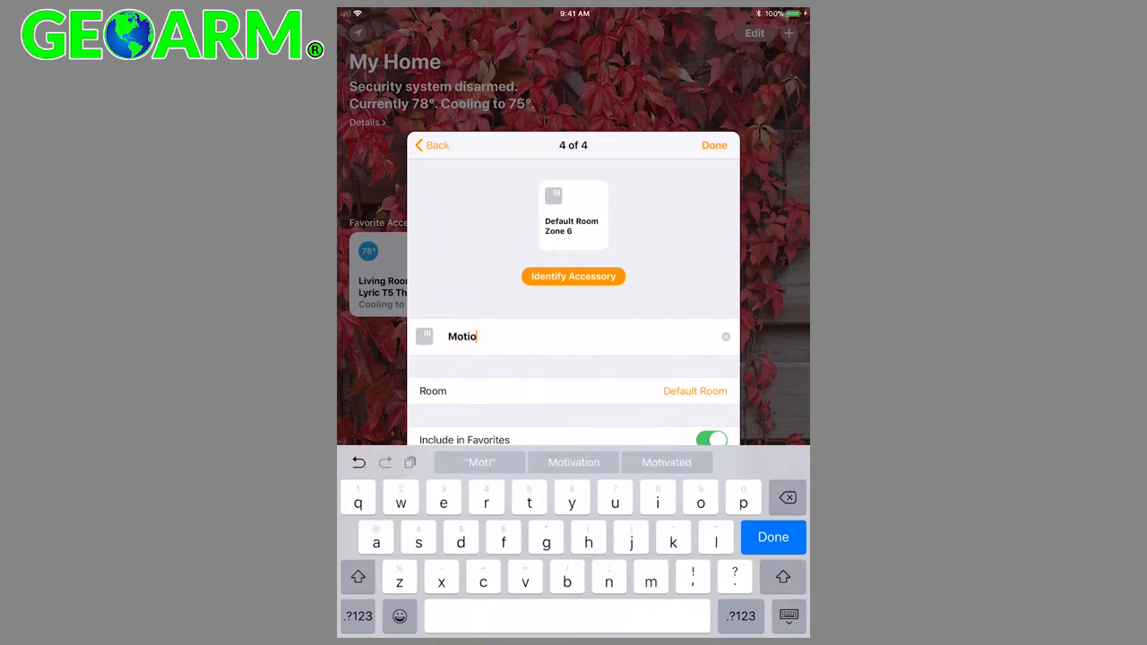
{"action": "type", "text": "n"}
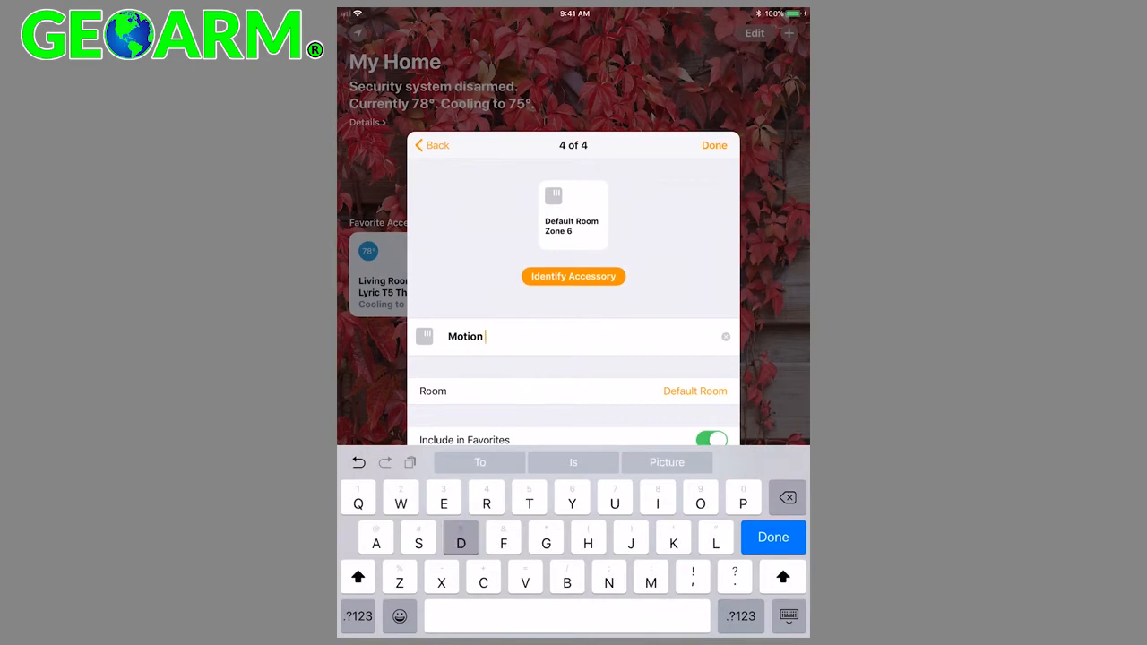
{"action": "type", "text": "Detect"}
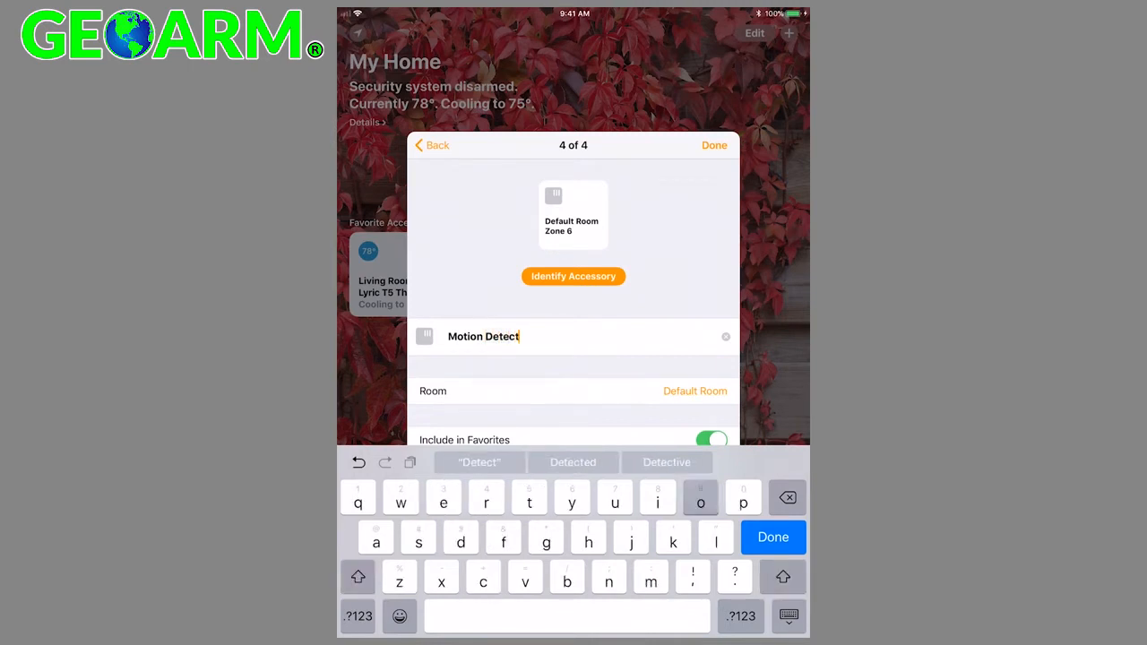
{"action": "left_click", "coordinate": [773, 538]}
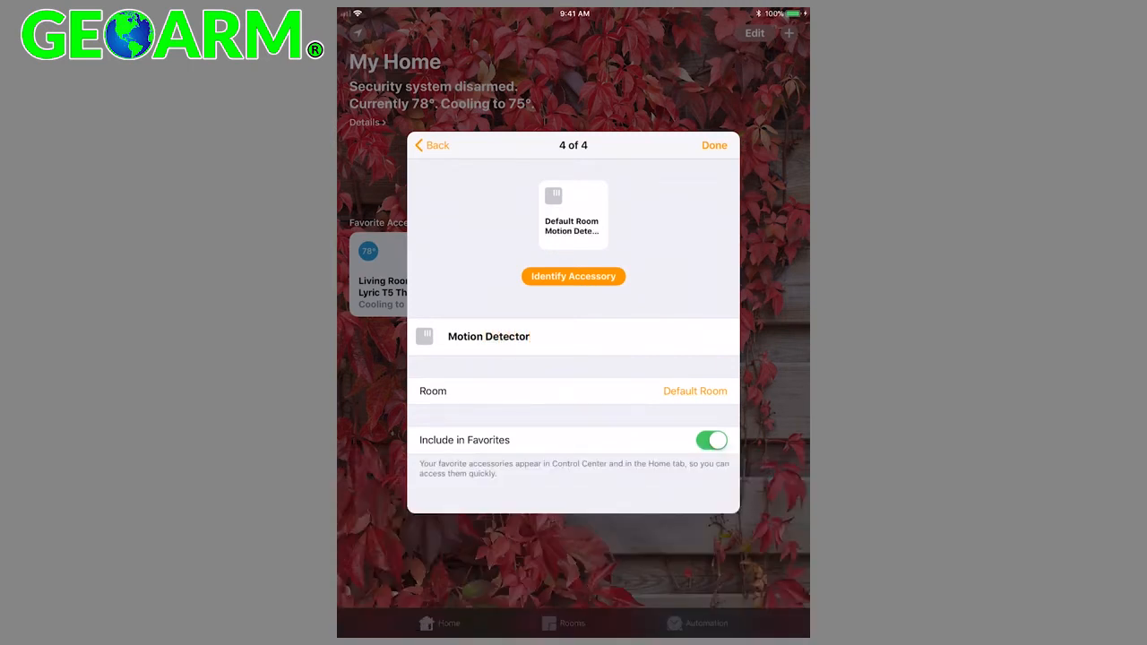
{"action": "left_click", "coordinate": [695, 390]}
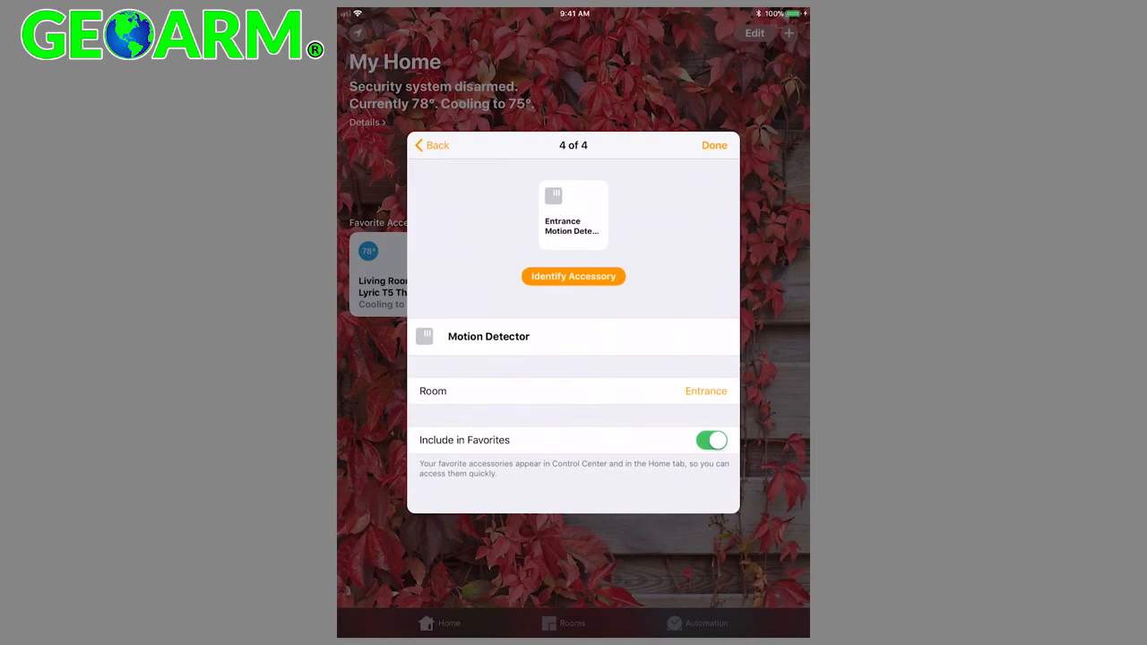
{"action": "left_click", "coordinate": [713, 145]}
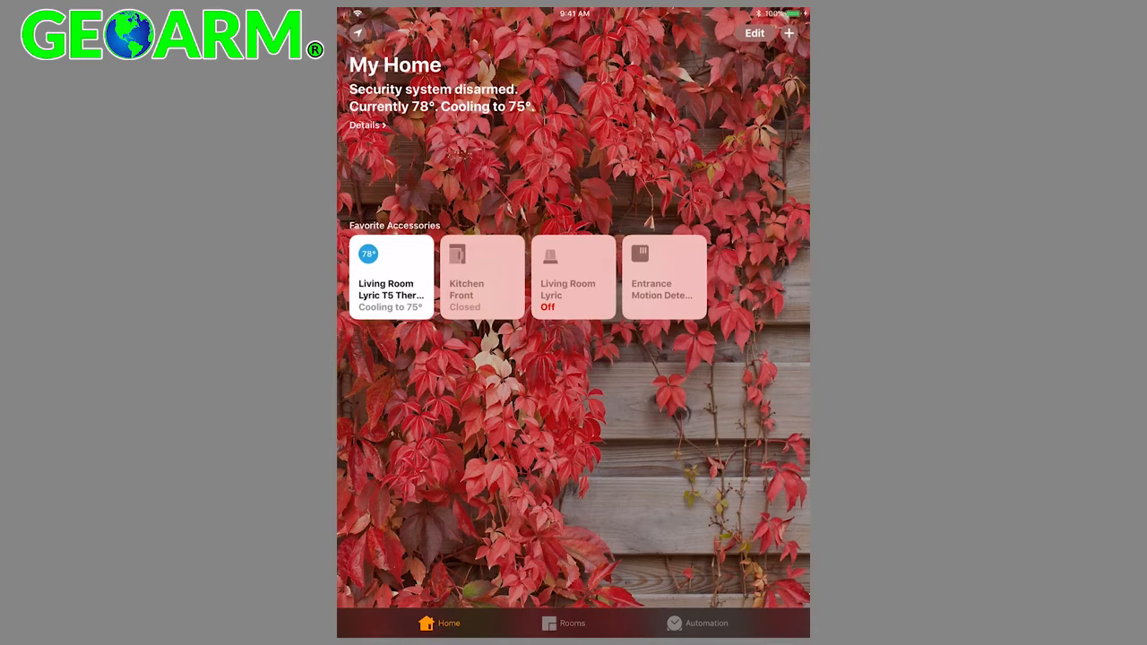
Move the Living Room Lyric tile to second position among the favourite accessories.
{"action": "left_click", "coordinate": [753, 32]}
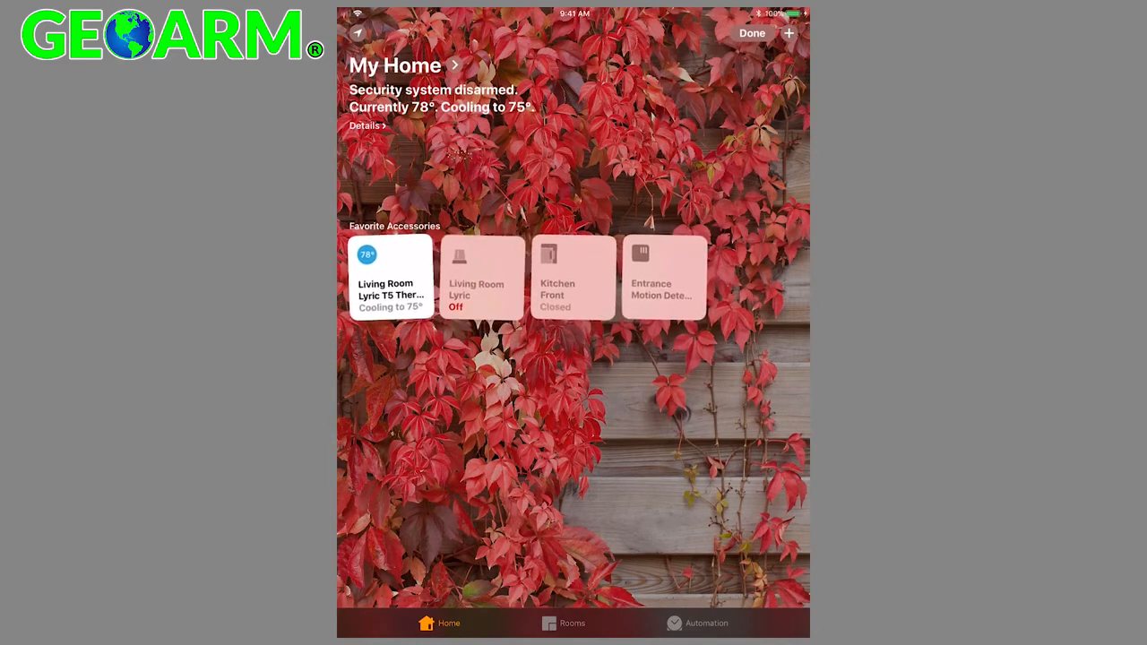
{"action": "left_click", "coordinate": [751, 33]}
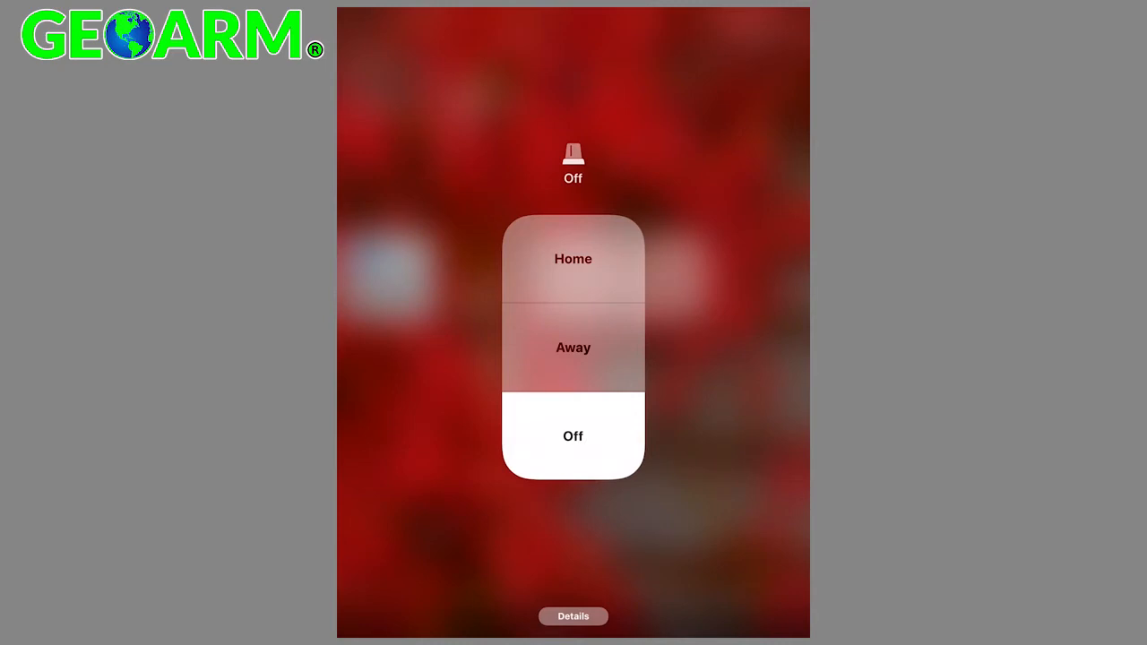
Arm the Lyric security system in Home mode, then switch it back to Off.
{"action": "left_click", "coordinate": [574, 258]}
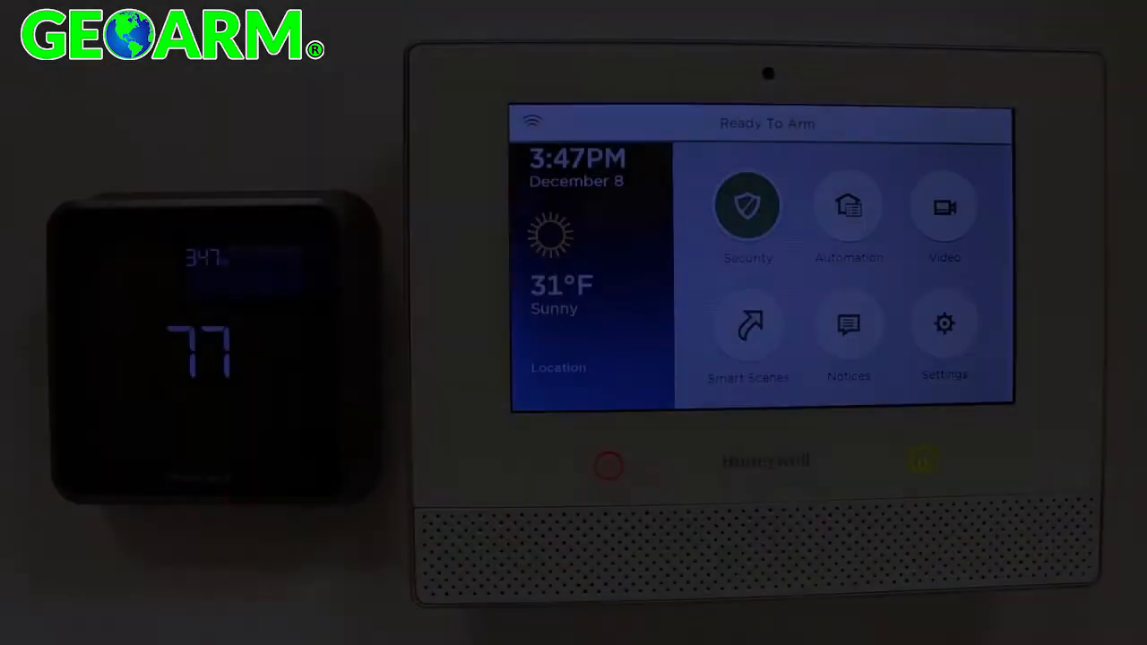
{"action": "left_click", "coordinate": [747, 206]}
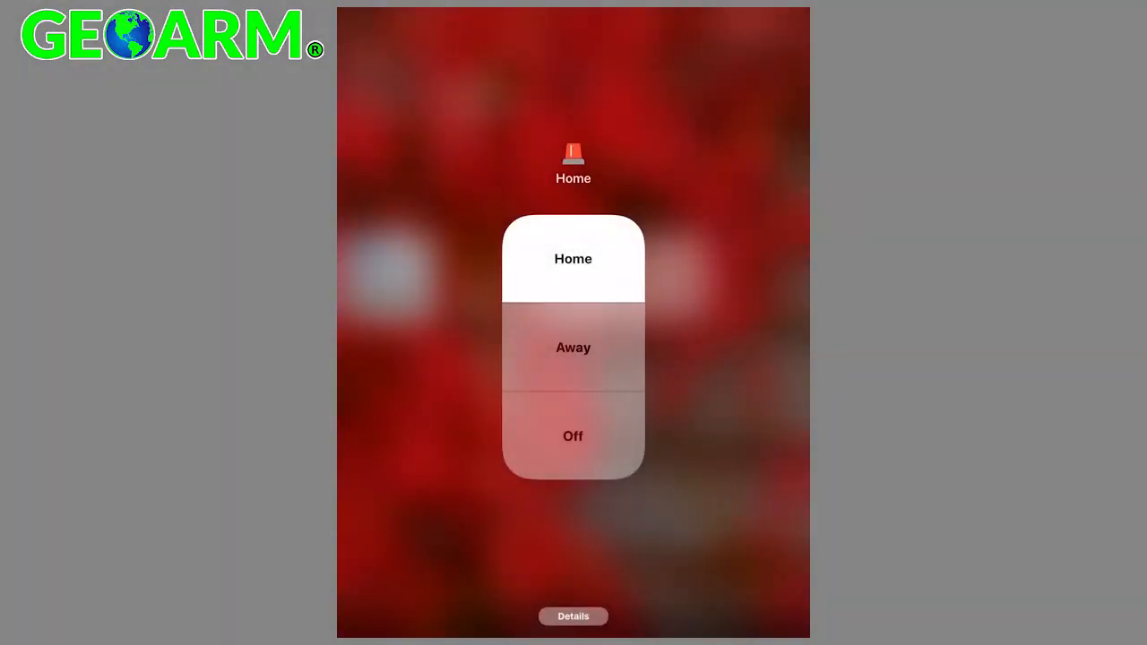
{"action": "left_click", "coordinate": [573, 437]}
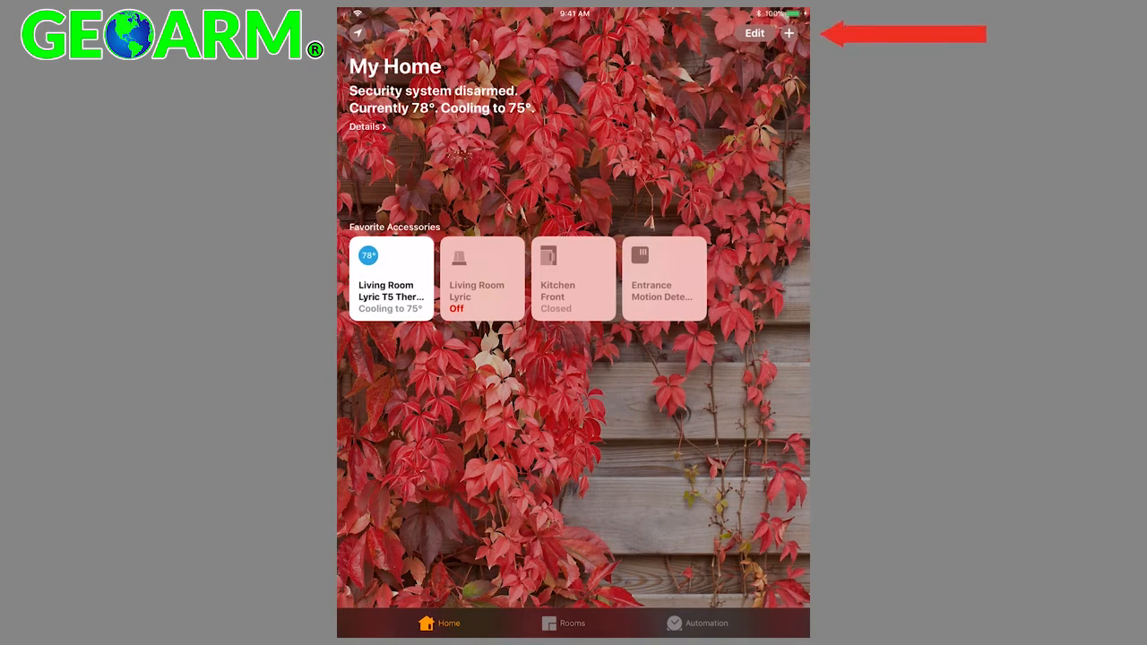
Add a new scene from the Leave Home suggestion, setting Living Room Lyric to Away.
{"action": "left_click", "coordinate": [788, 33]}
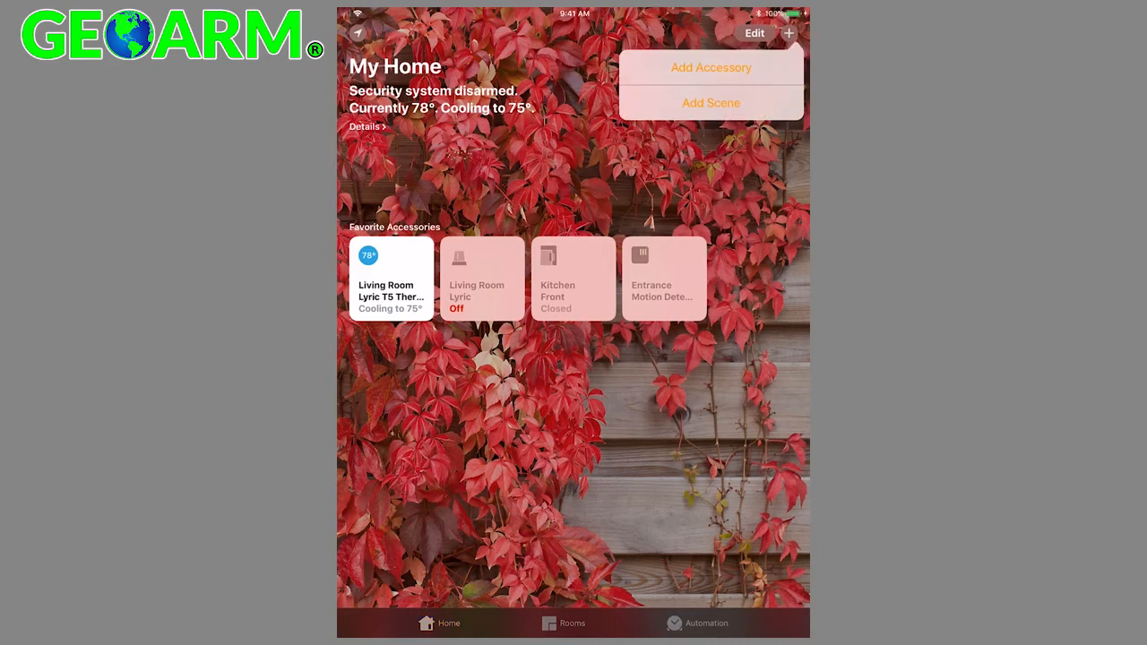
{"action": "left_click", "coordinate": [710, 102]}
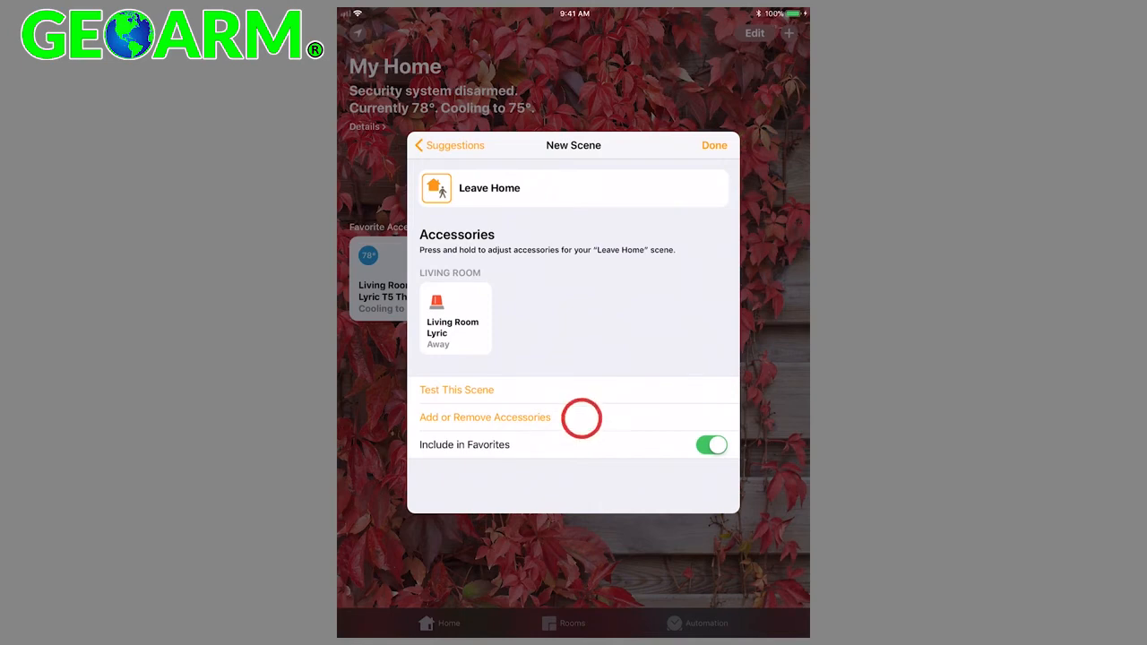
Include the Living Room Lyric T5 Thermostat in the Leave Home scene's accessories.
{"action": "left_click", "coordinate": [484, 416]}
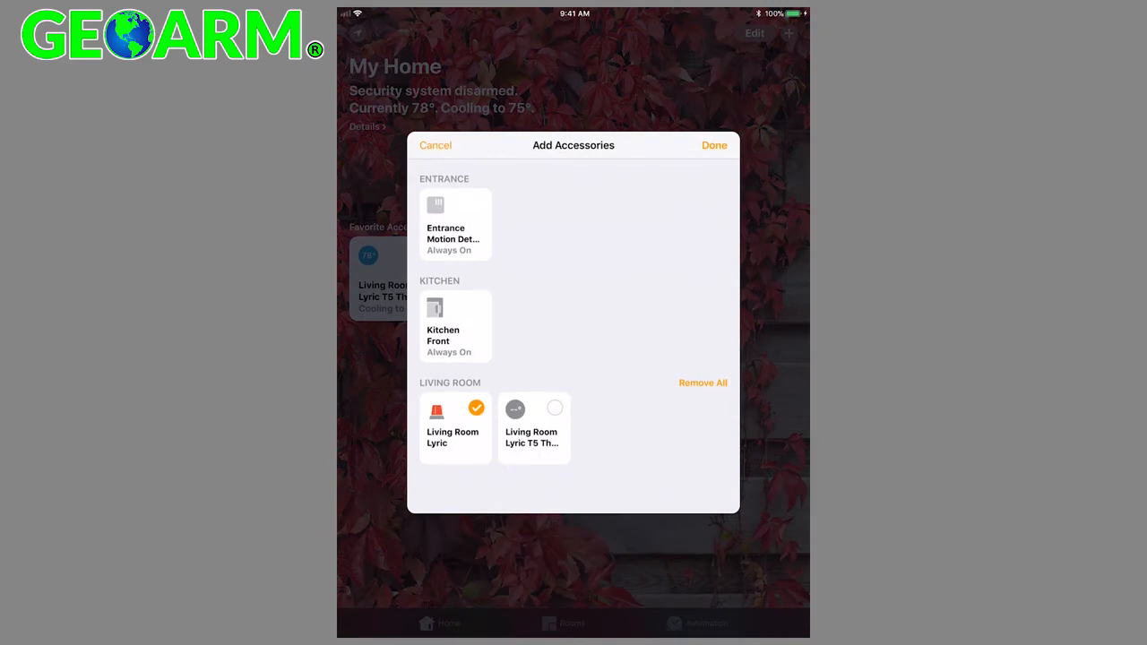
{"action": "left_click", "coordinate": [534, 408]}
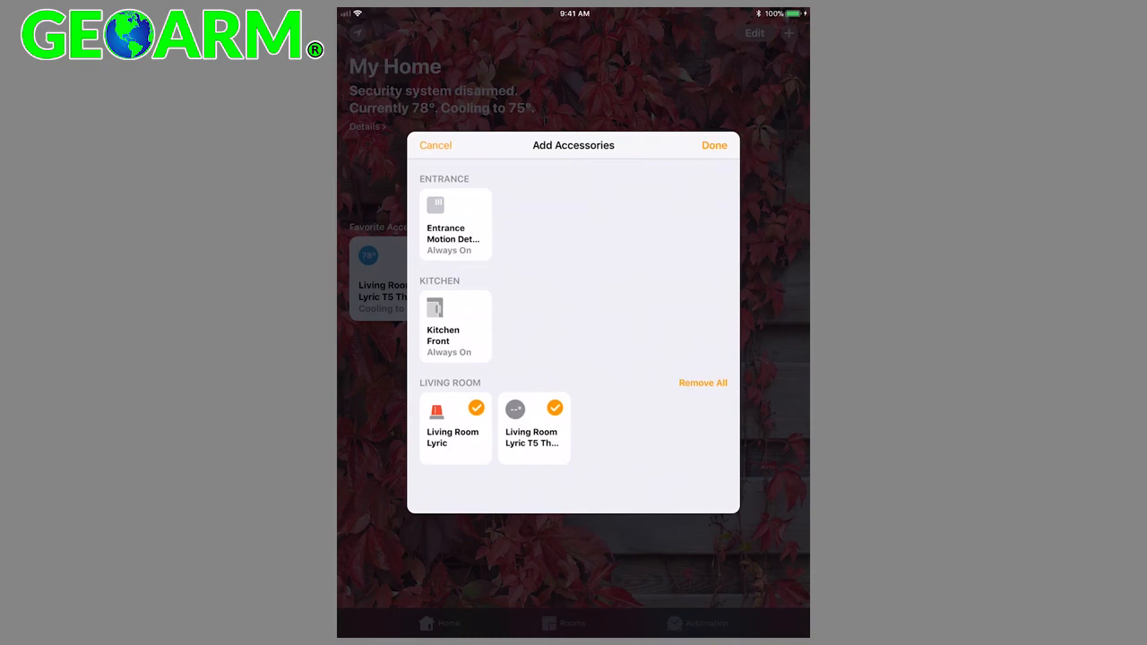
{"action": "left_click", "coordinate": [714, 145]}
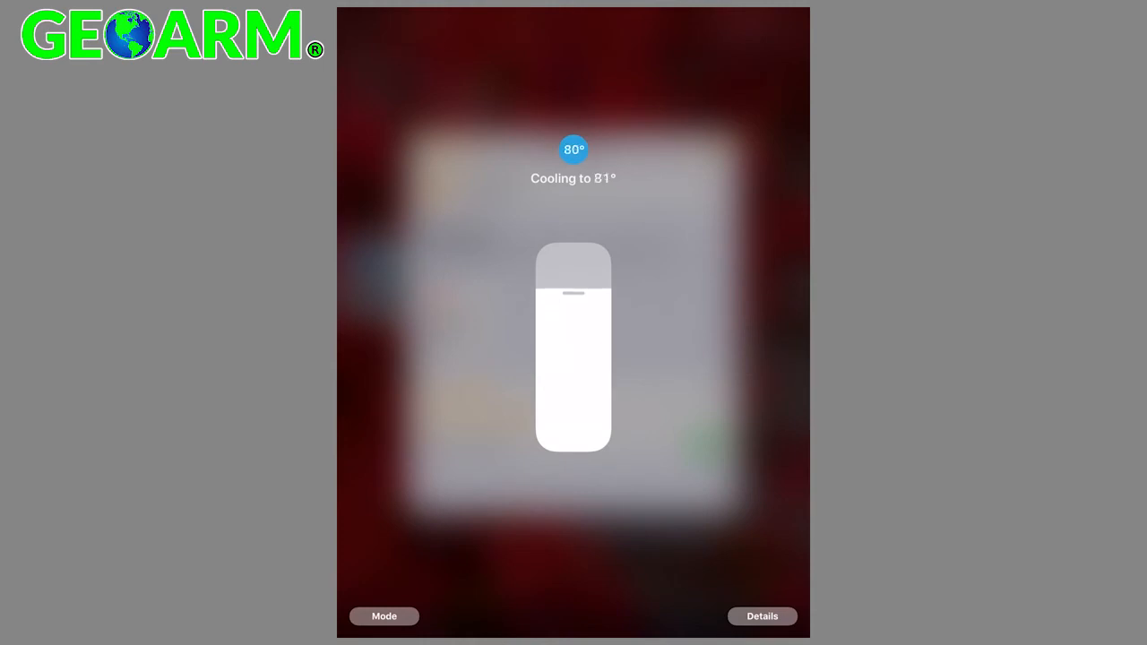
Lower the scene's T5 cooling target to 80°.
{"action": "left_click_drag", "start_coordinate": [574, 287], "coordinate": [573, 296]}
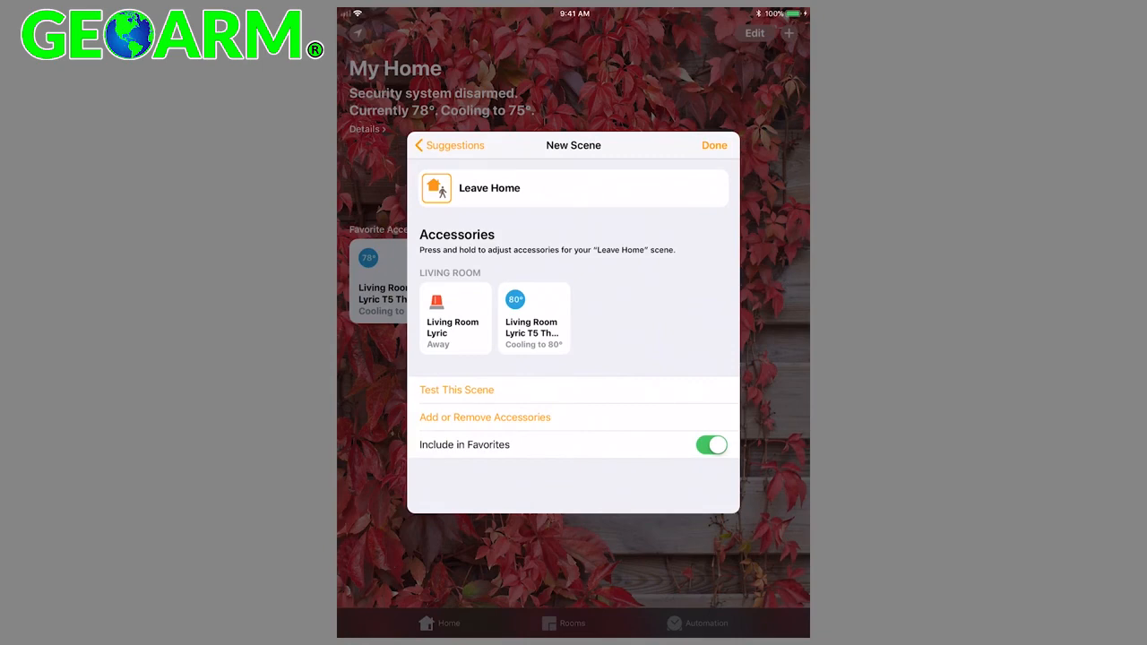
Save the Leave Home scene to favourites and switch to the Automation page.
{"action": "left_click", "coordinate": [713, 145]}
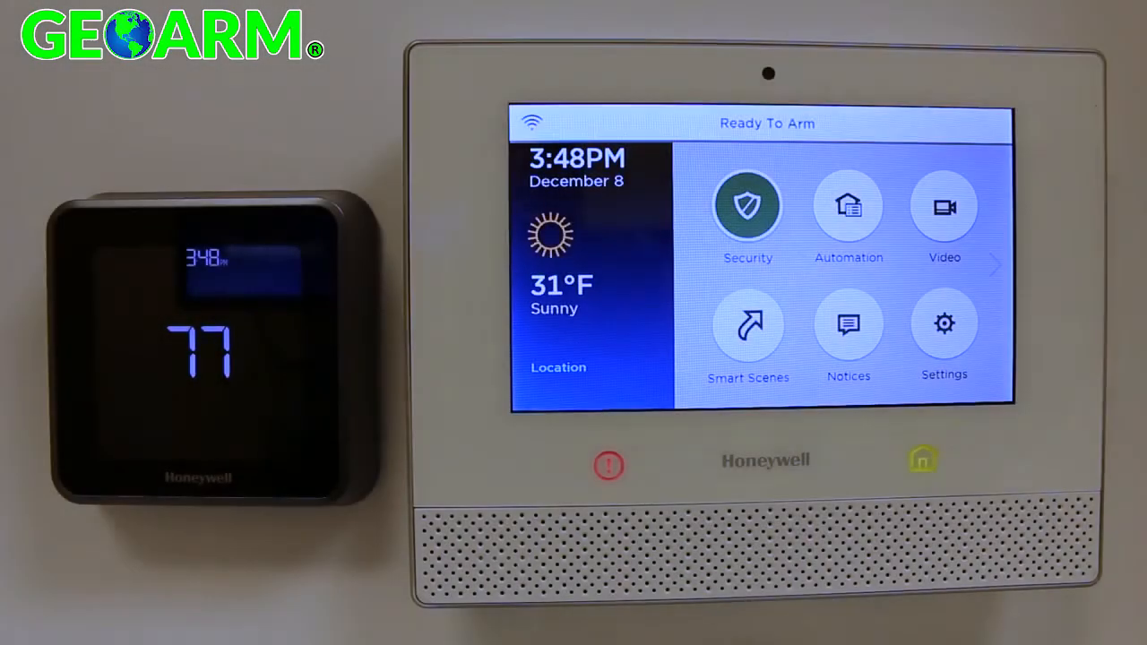
{"action": "left_click", "coordinate": [747, 206]}
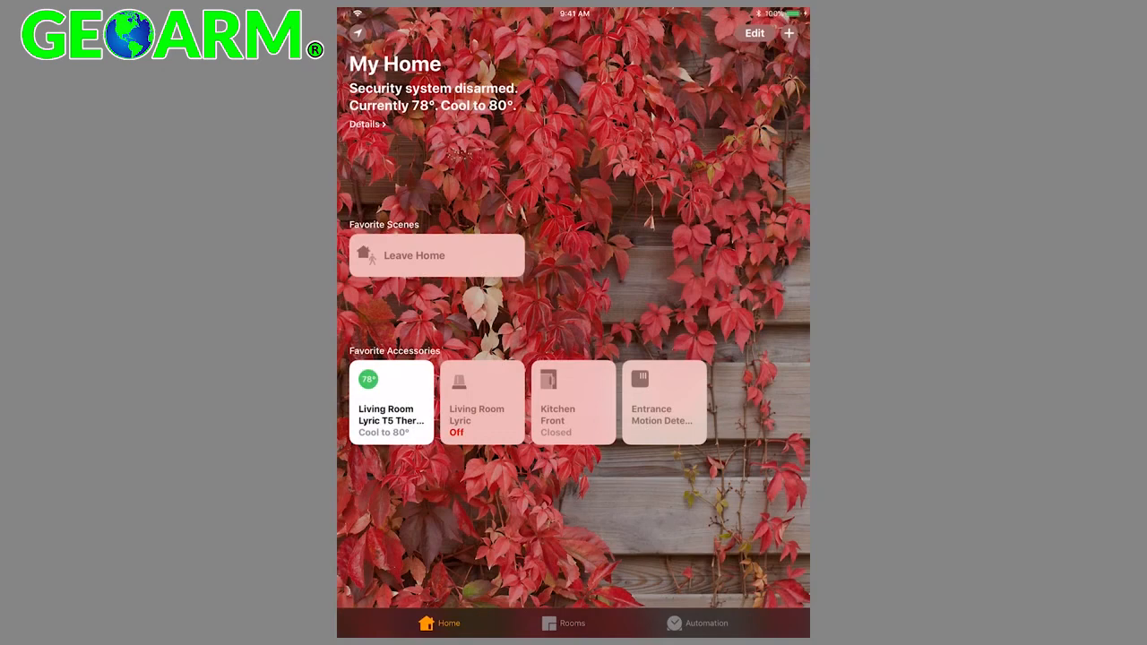
{"action": "left_click", "coordinate": [706, 624]}
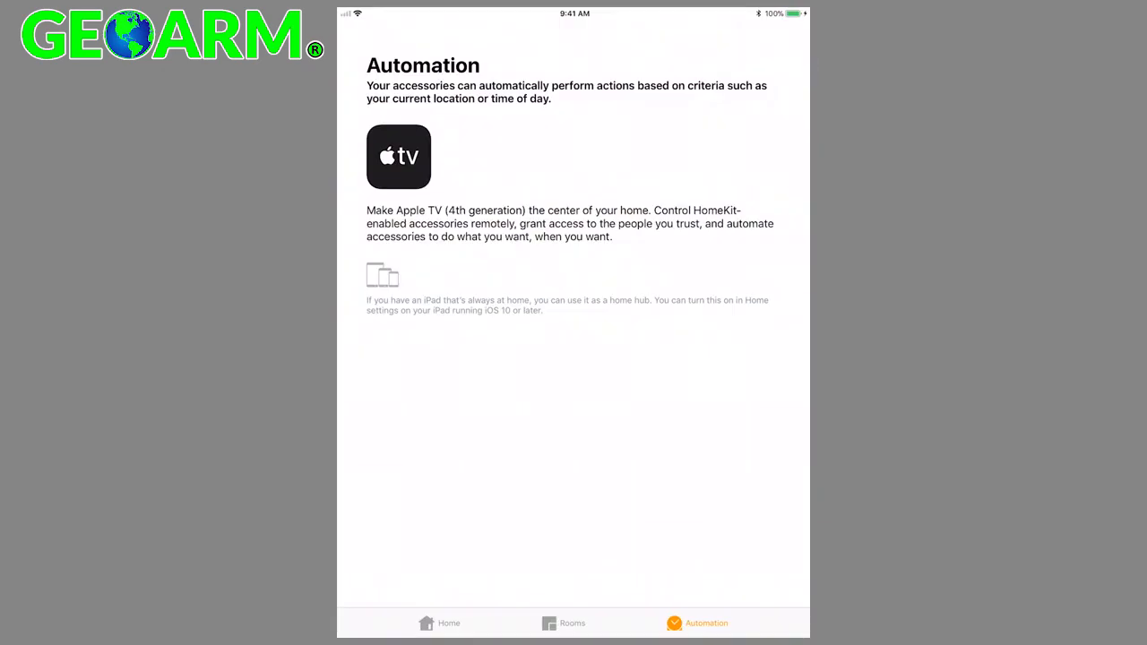